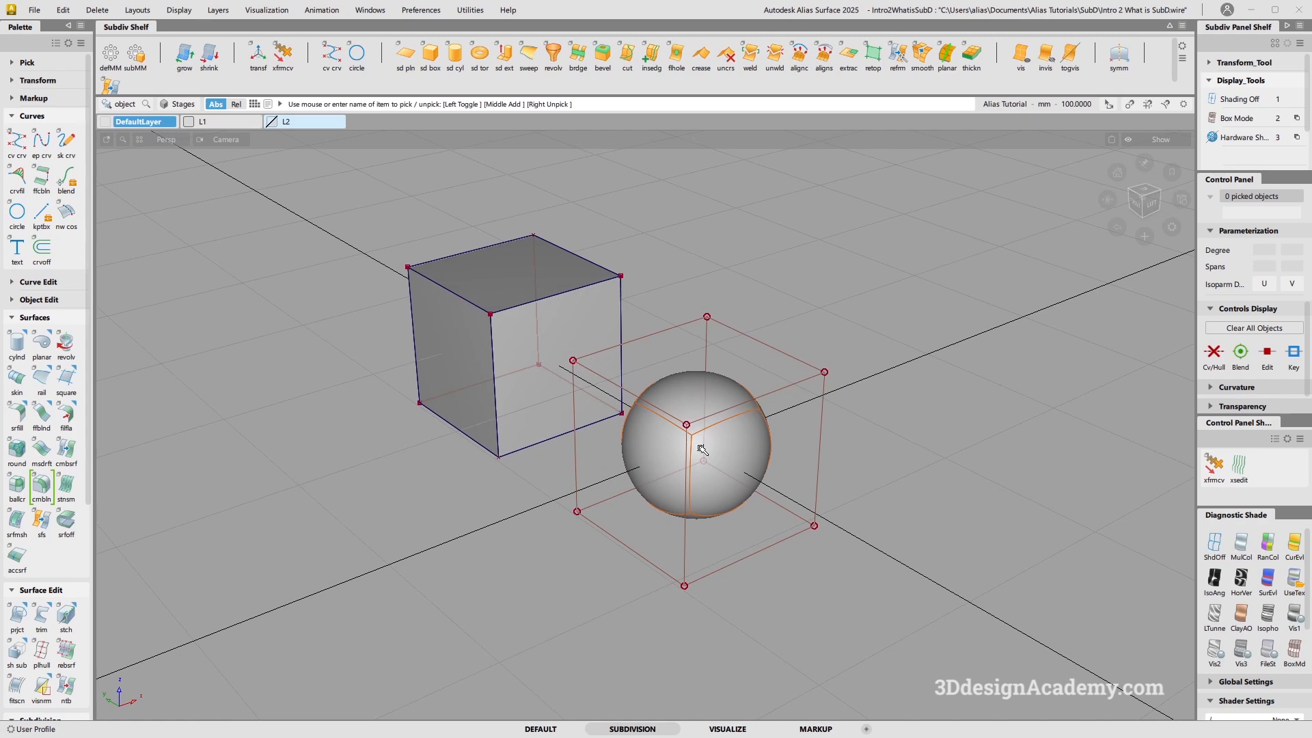
mouse_move(458, 381)
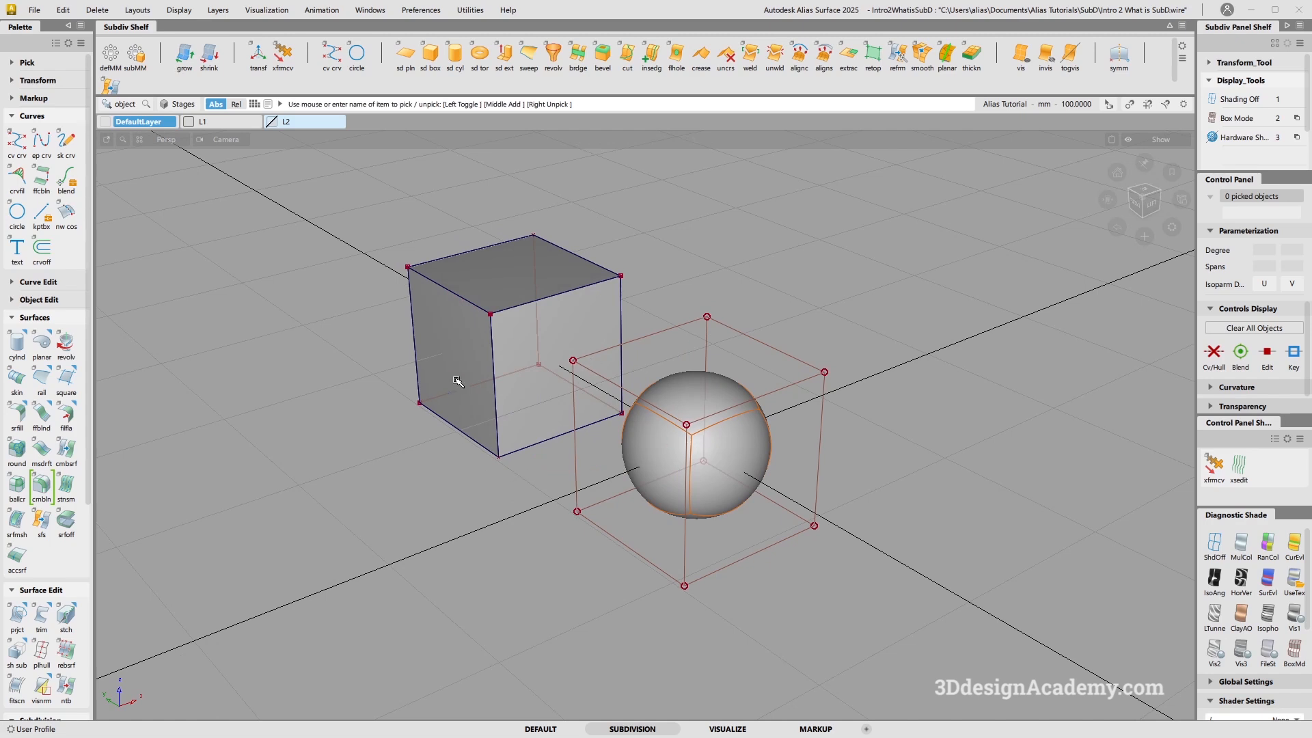
mouse_move(732, 435)
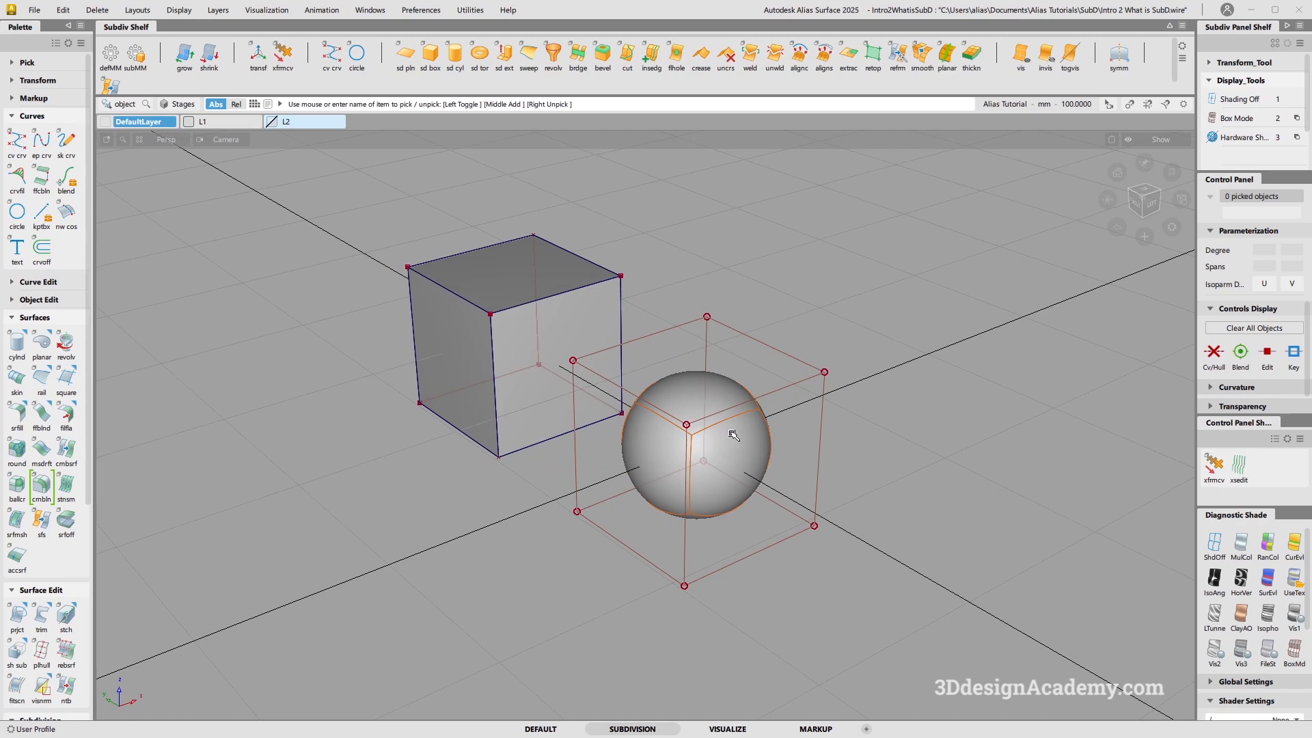
mouse_move(702, 452)
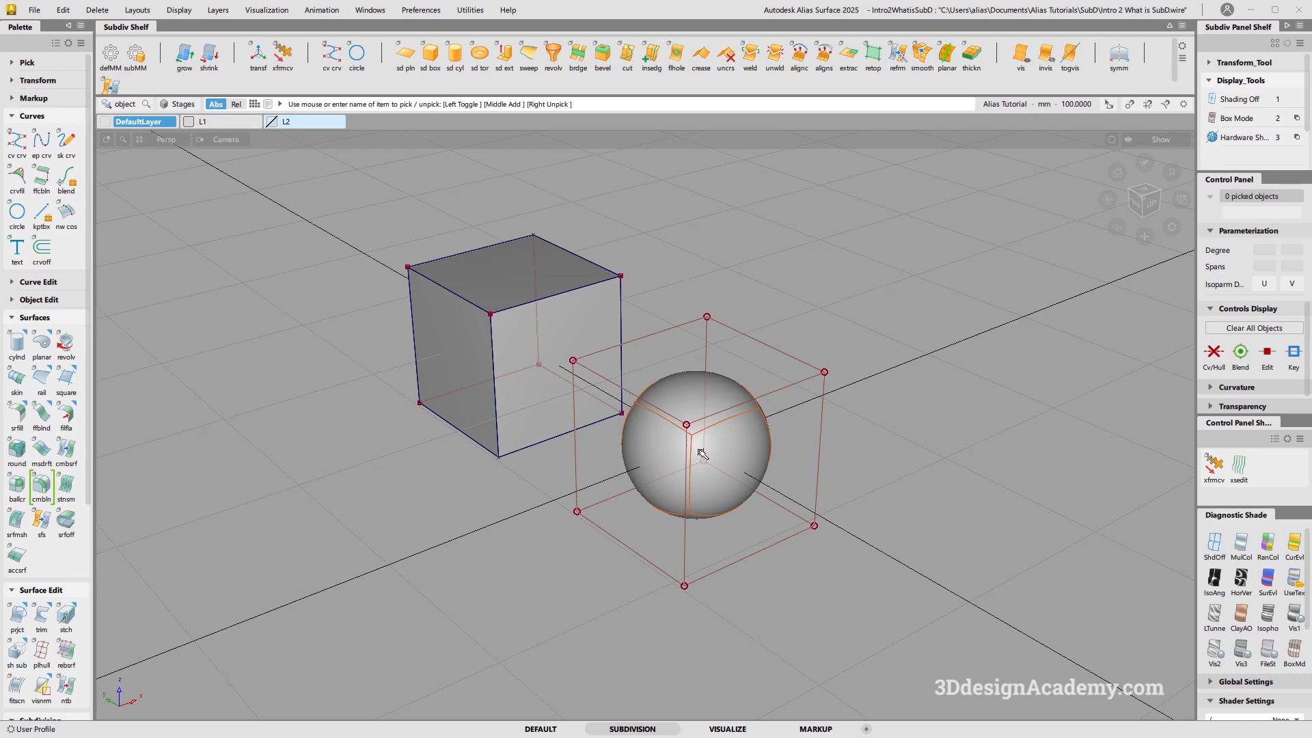
mouse_move(513, 319)
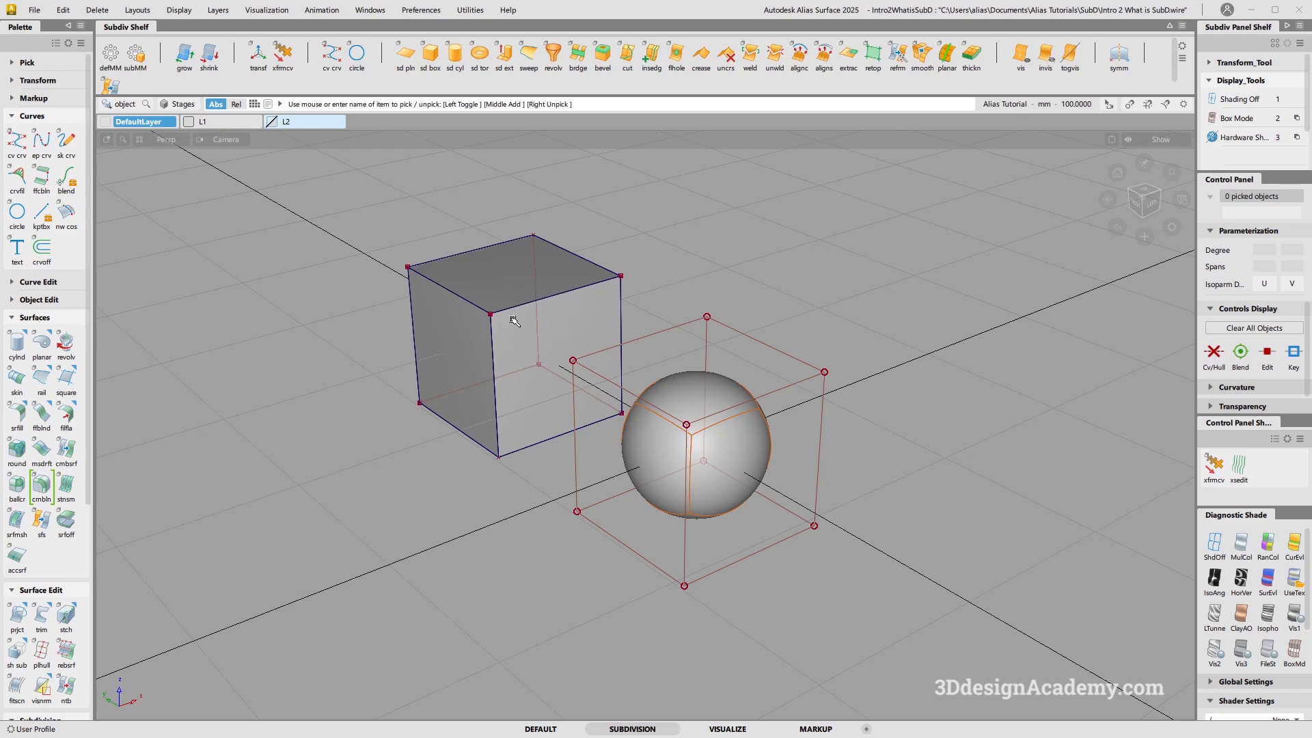
mouse_move(706, 423)
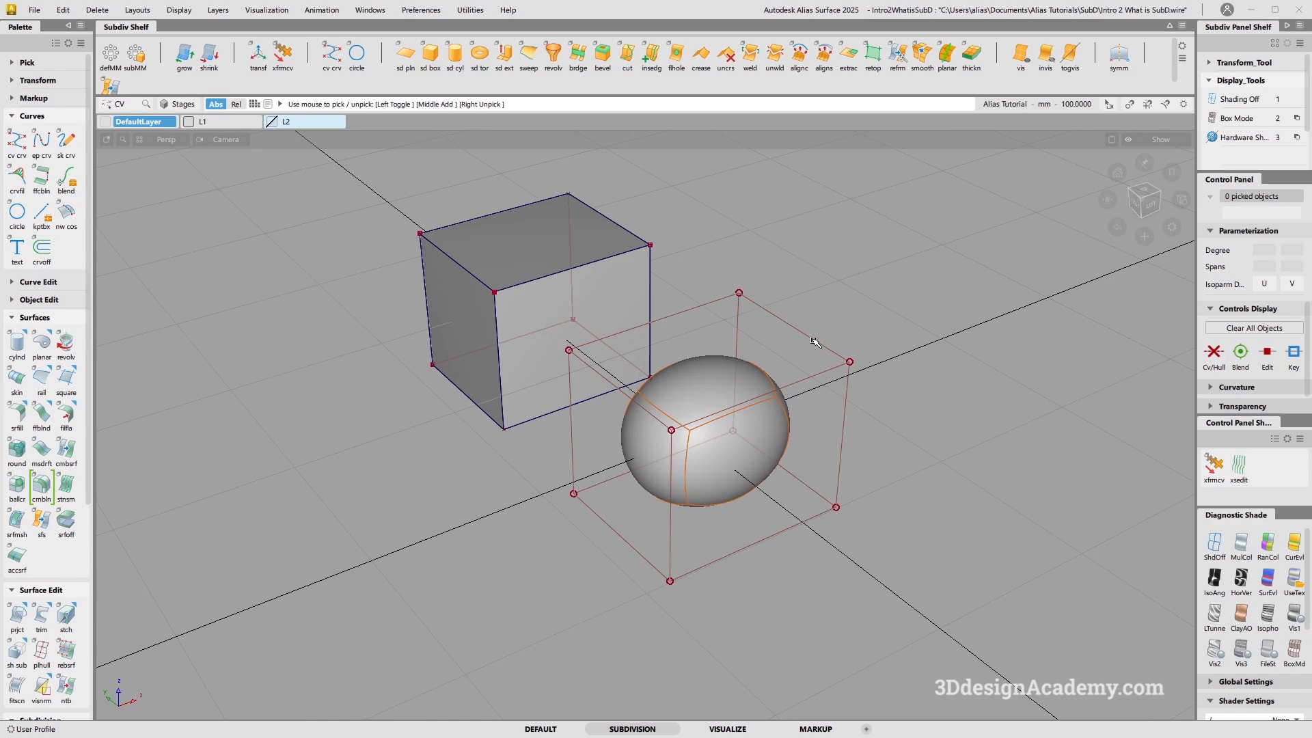
mouse_move(746, 532)
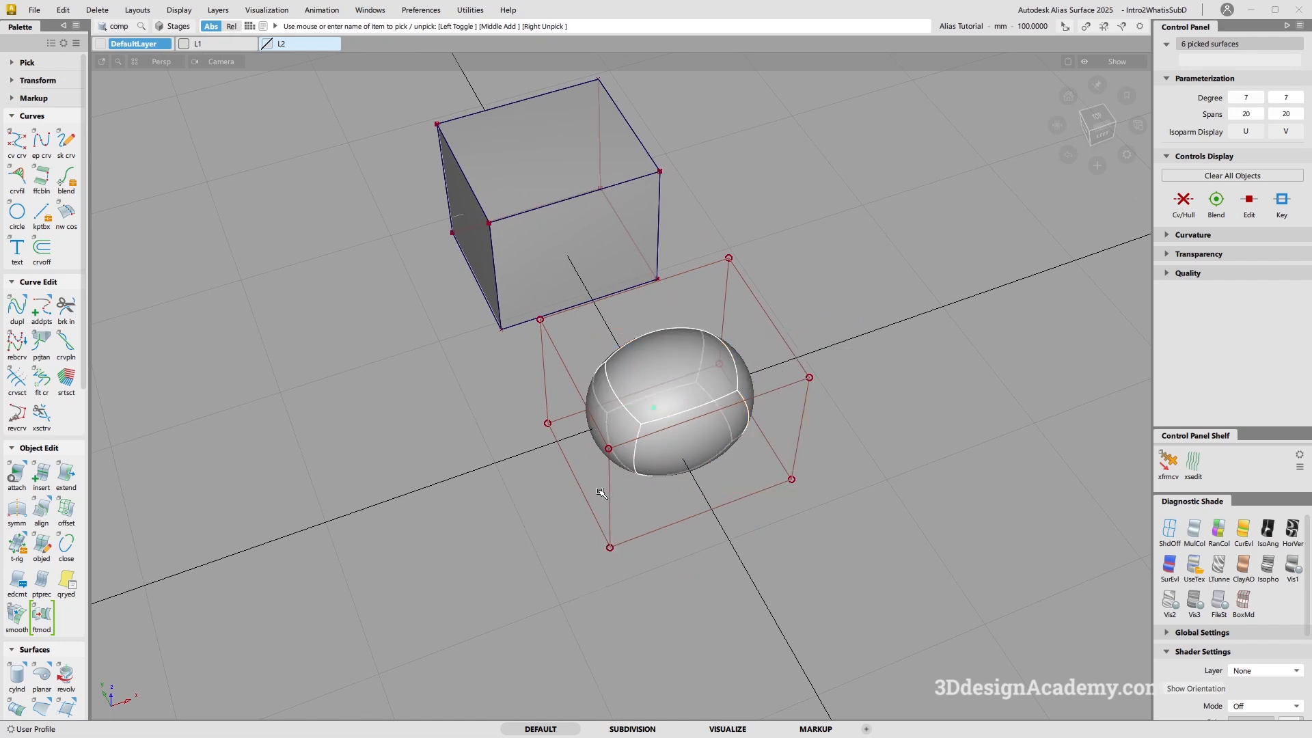
Paste in the NURBS version of the squashed egg to compare its six surface patches
key("ctrl+v")
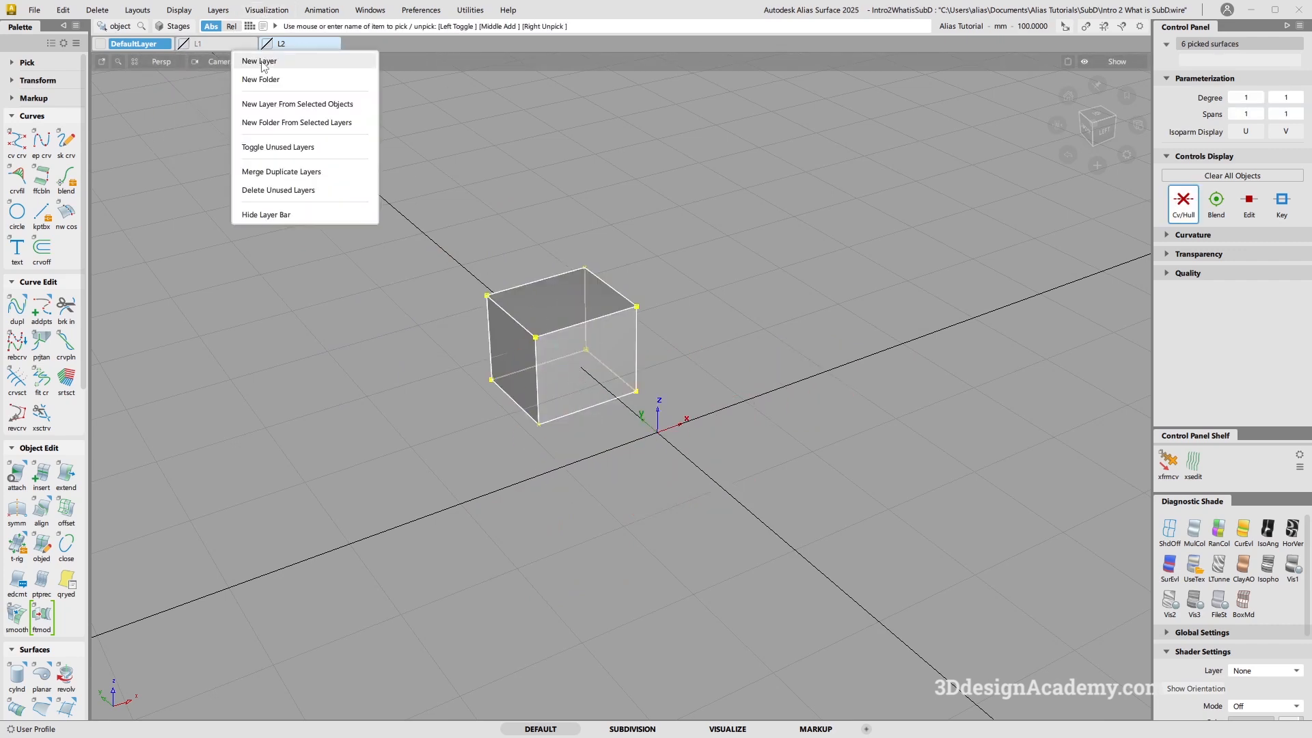
Add a new layer to the layer bar next to L1 and L2
left_click(259, 60)
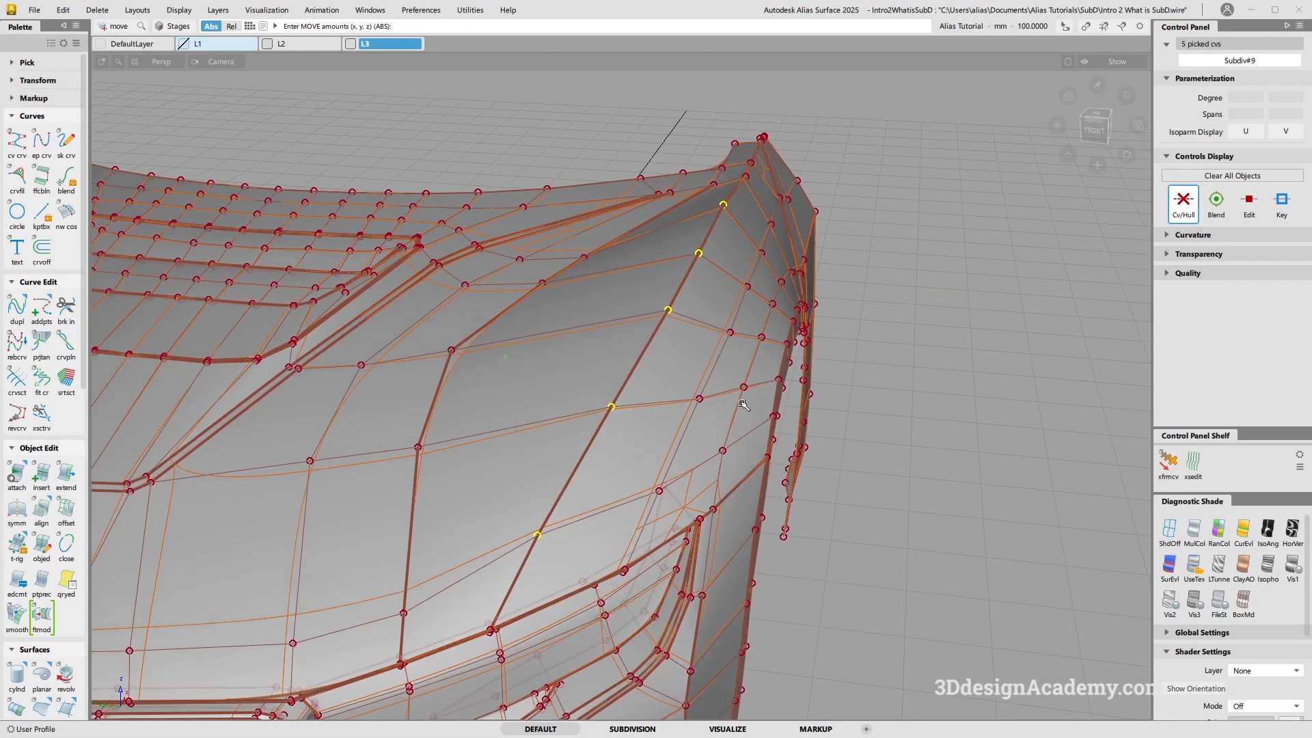
Drag the picked CVs along the hood-to-fender crease, viewing the front from below, then return to Pick CV
left_click_drag(736, 406, 618, 305)
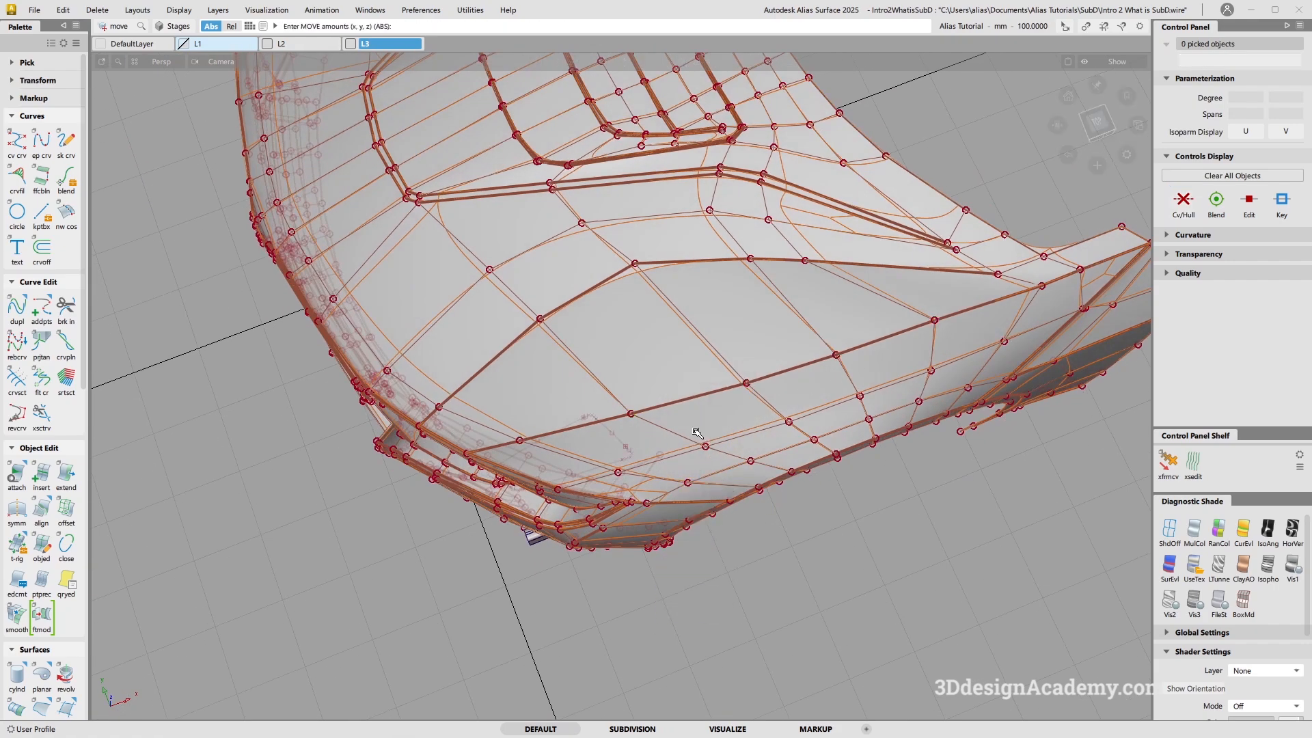
left_click_drag(670, 418, 903, 385)
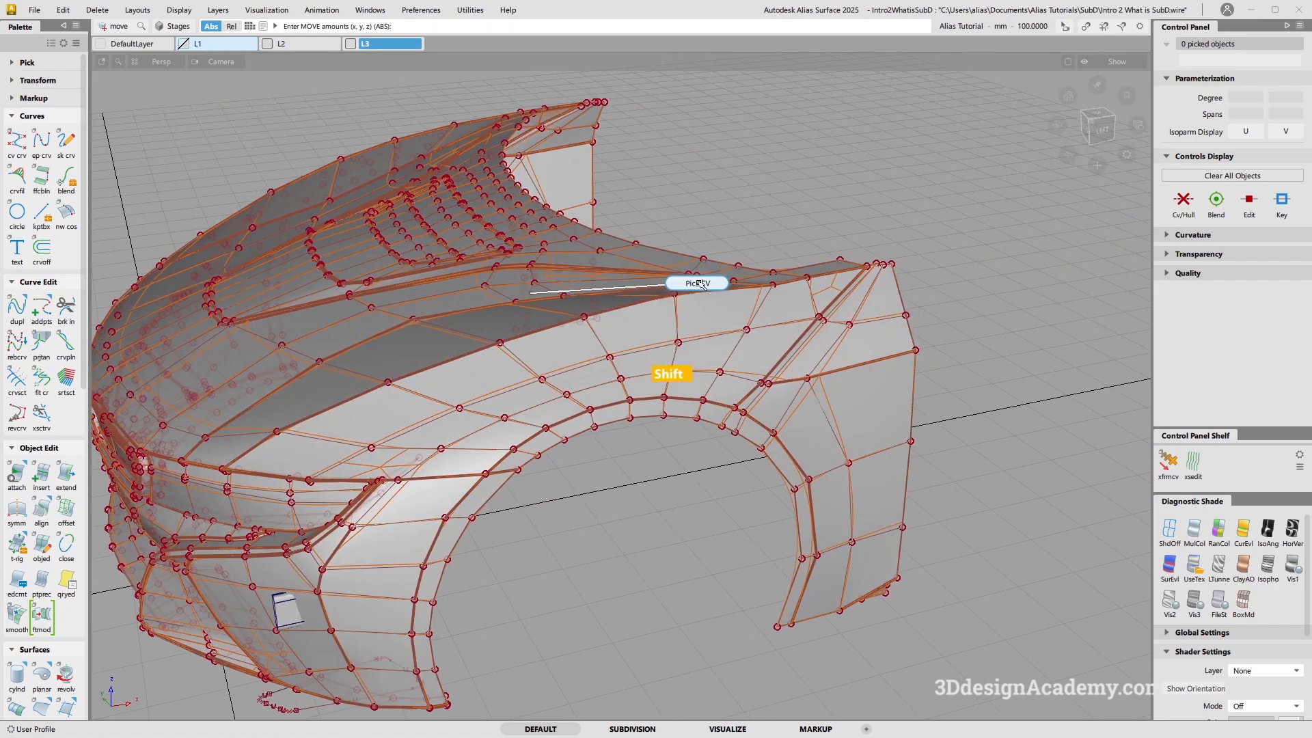
left_click_drag(674, 300, 722, 320)
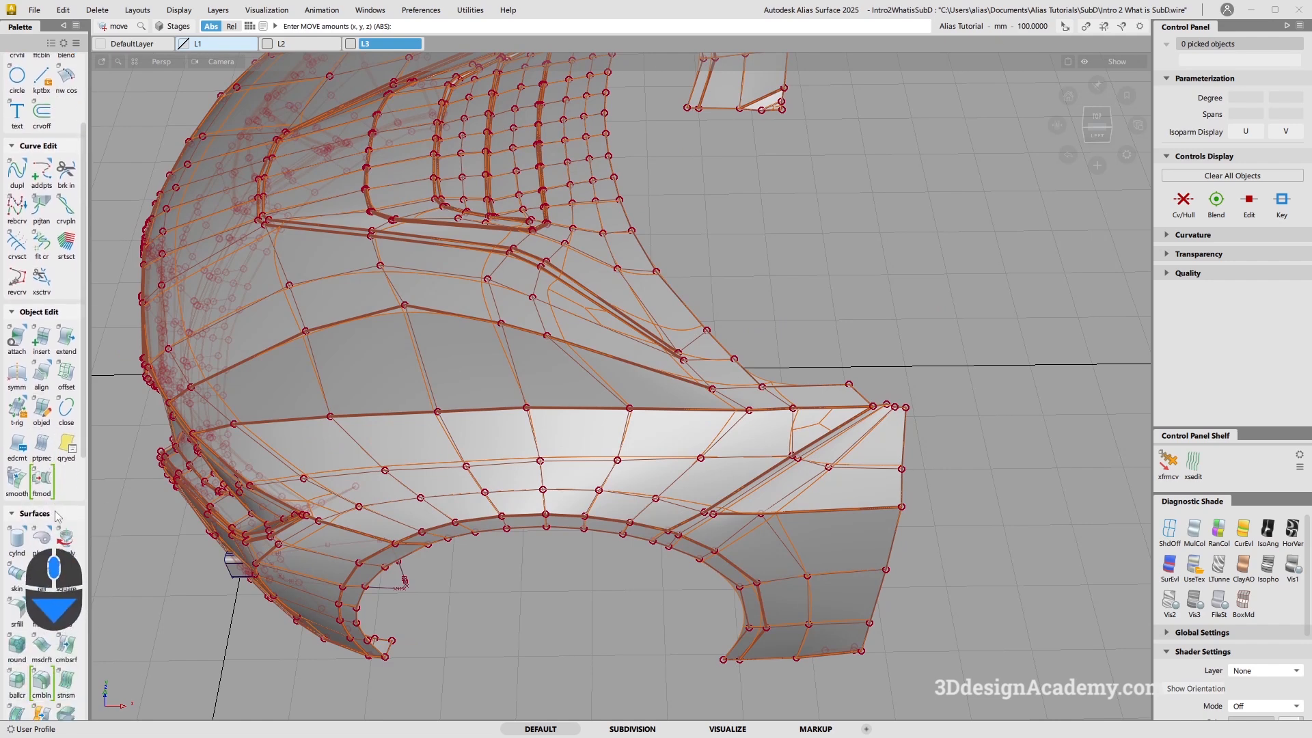
Switch to the Top wireframe view ready to draw the closed CV curve over the hood
scroll("down", 3)
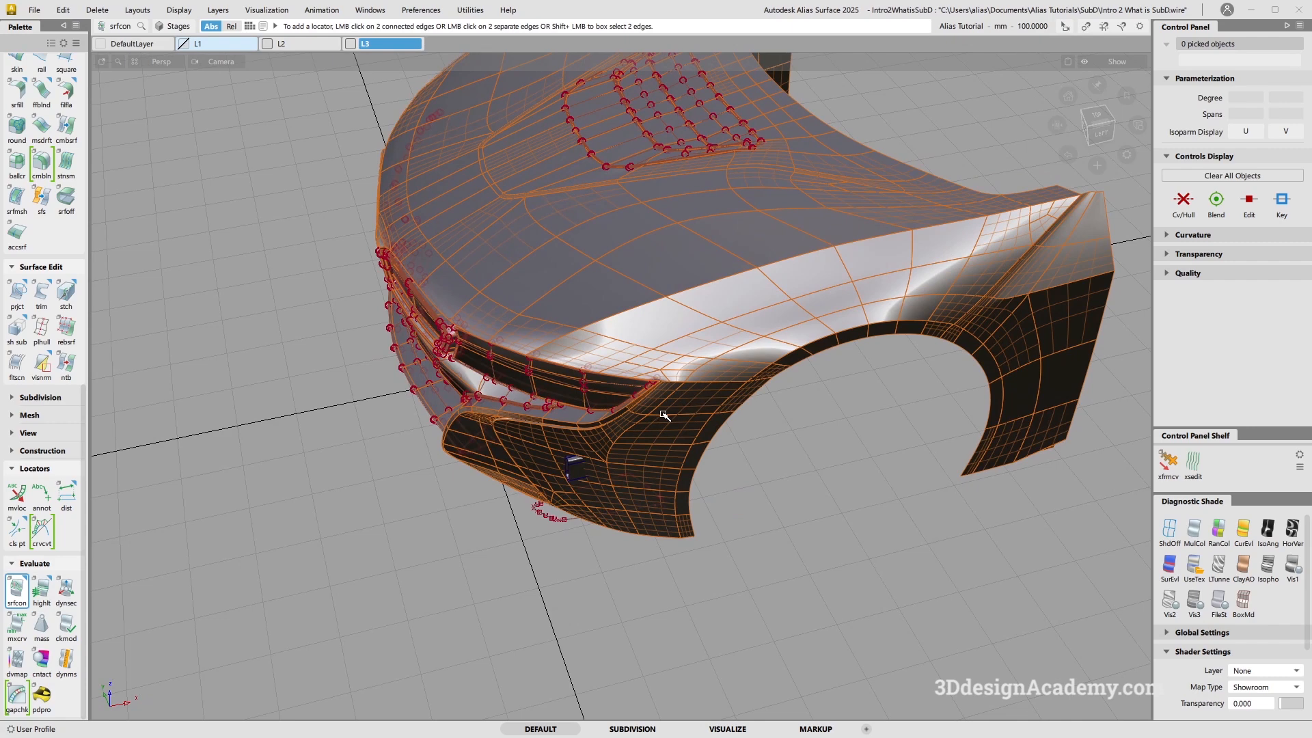
key("f5")
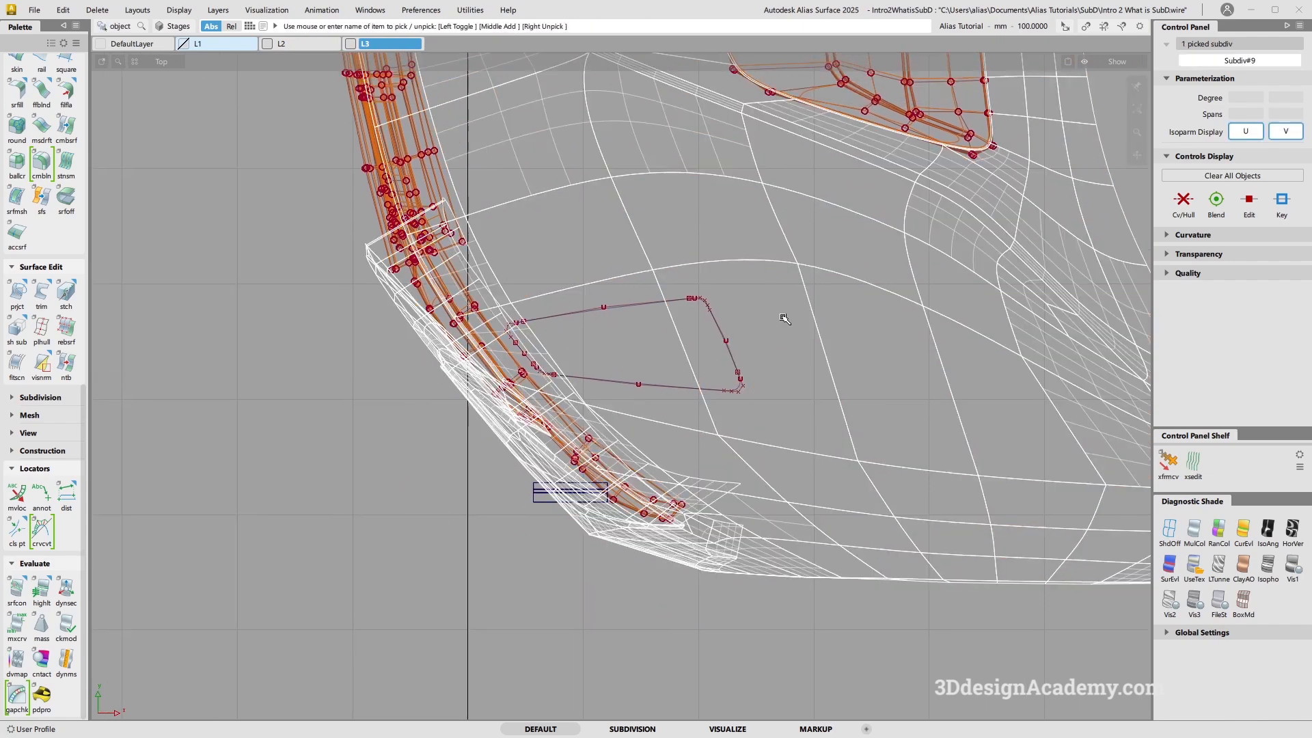
Project the closed hood curve onto the car front SubD surface
left_click(16, 292)
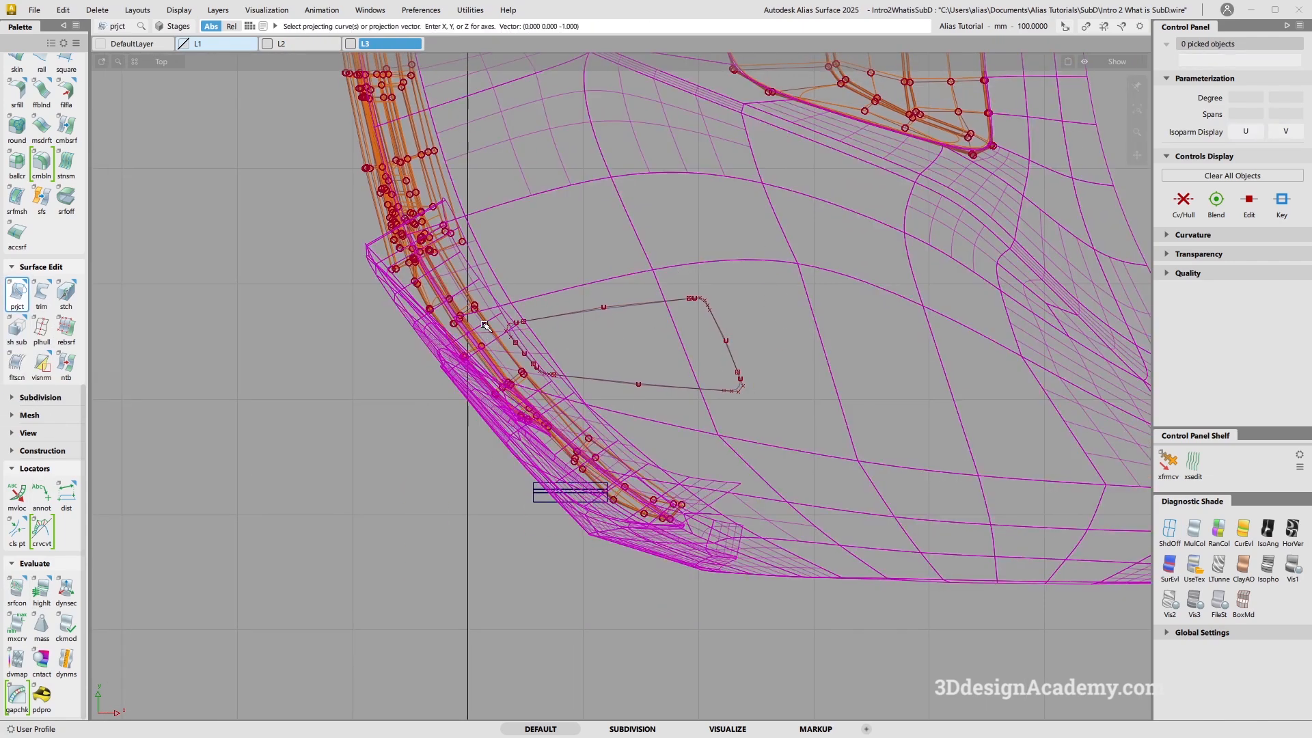
left_click(701, 305)
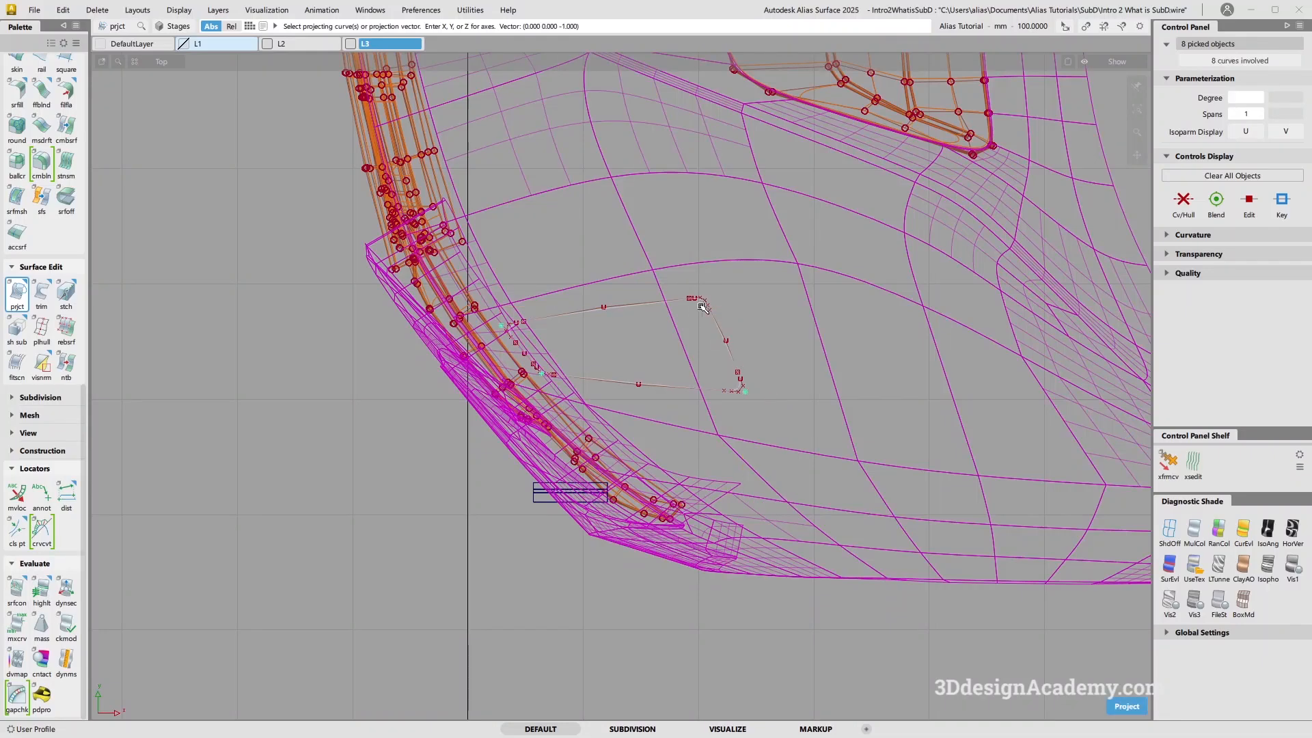
key("F8")
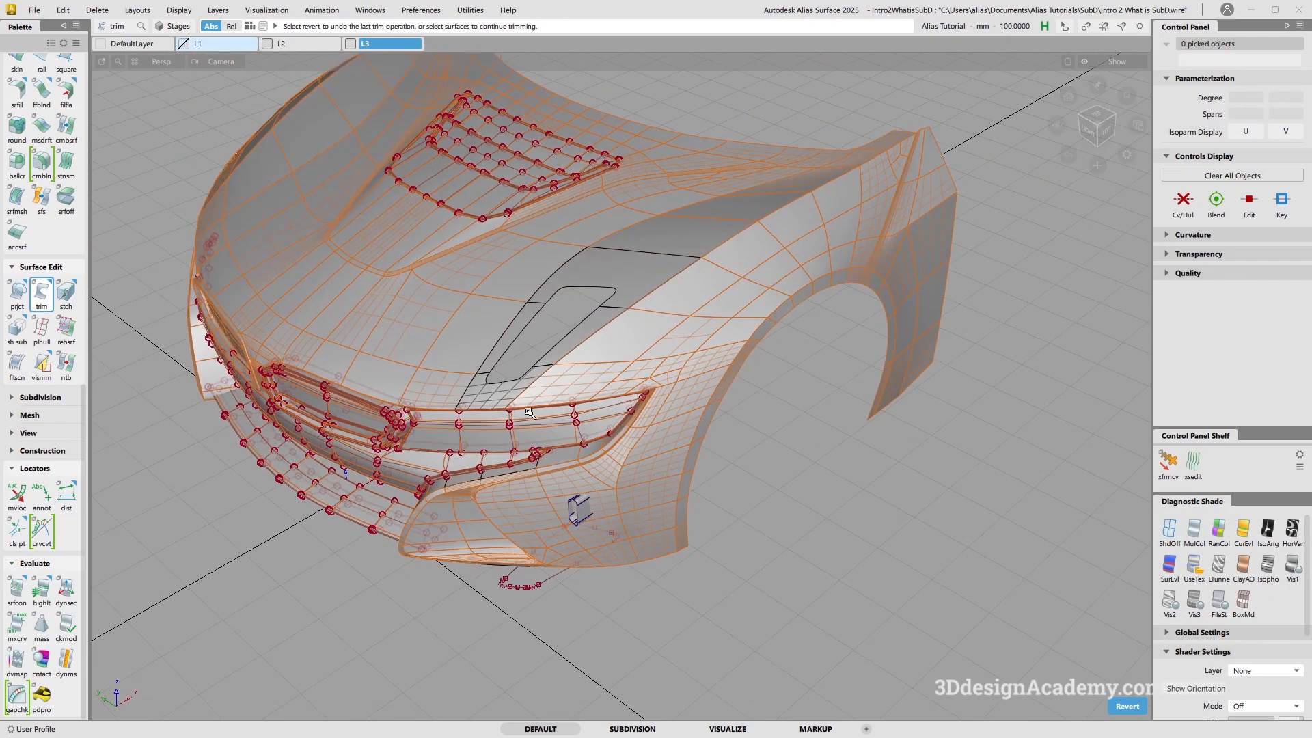
mouse_move(554, 360)
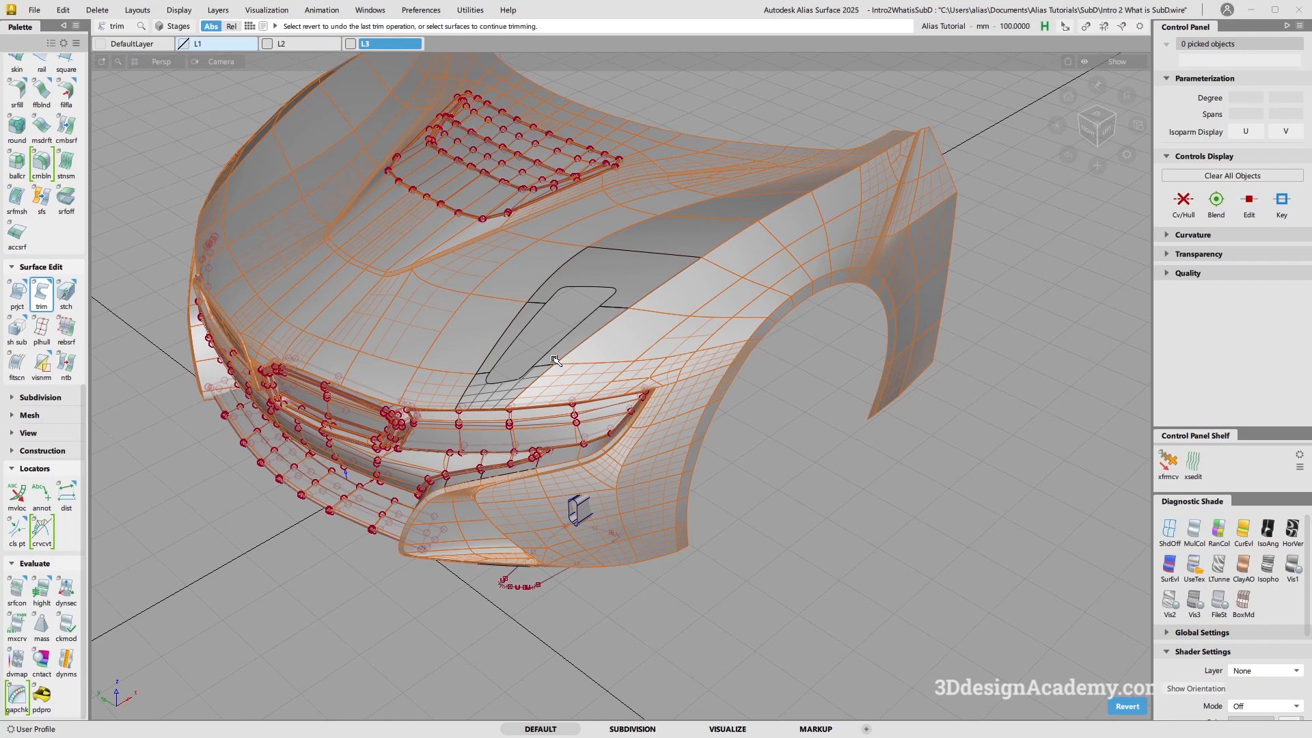
left_click_drag(553, 360, 610, 452)
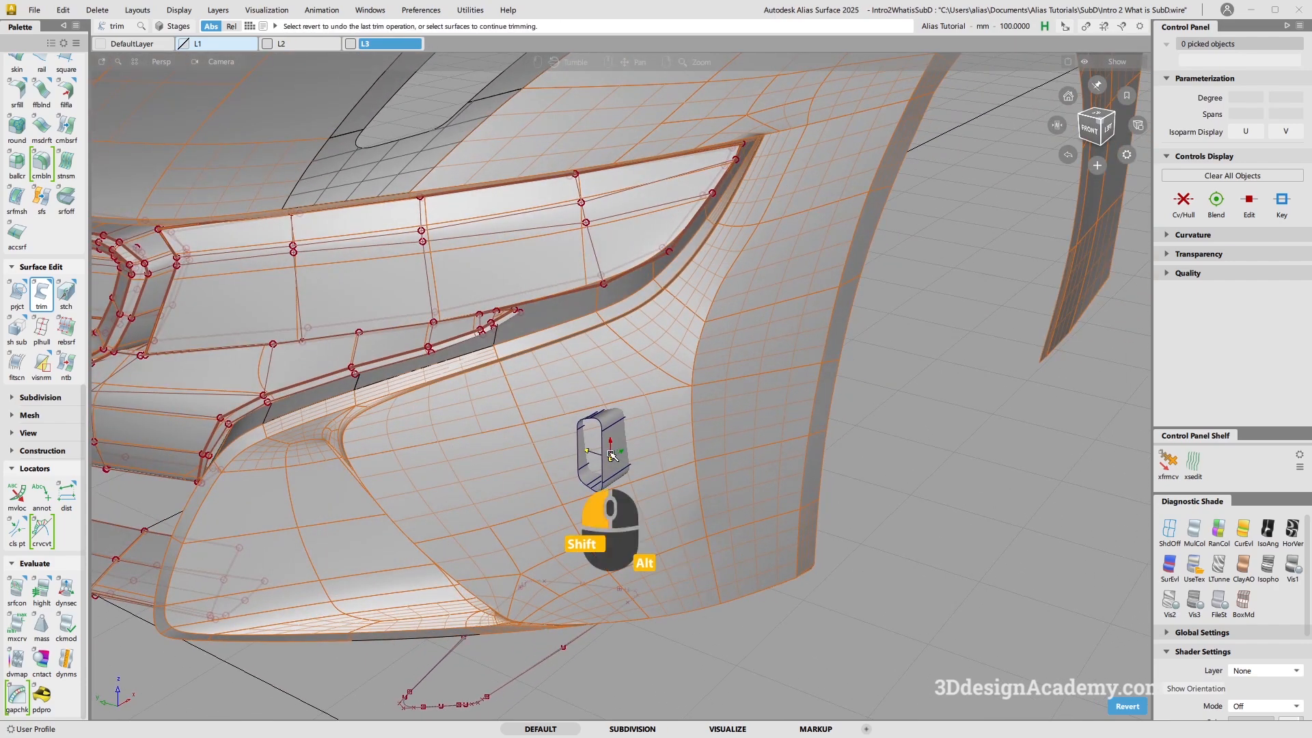
left_click_drag(611, 452, 598, 343)
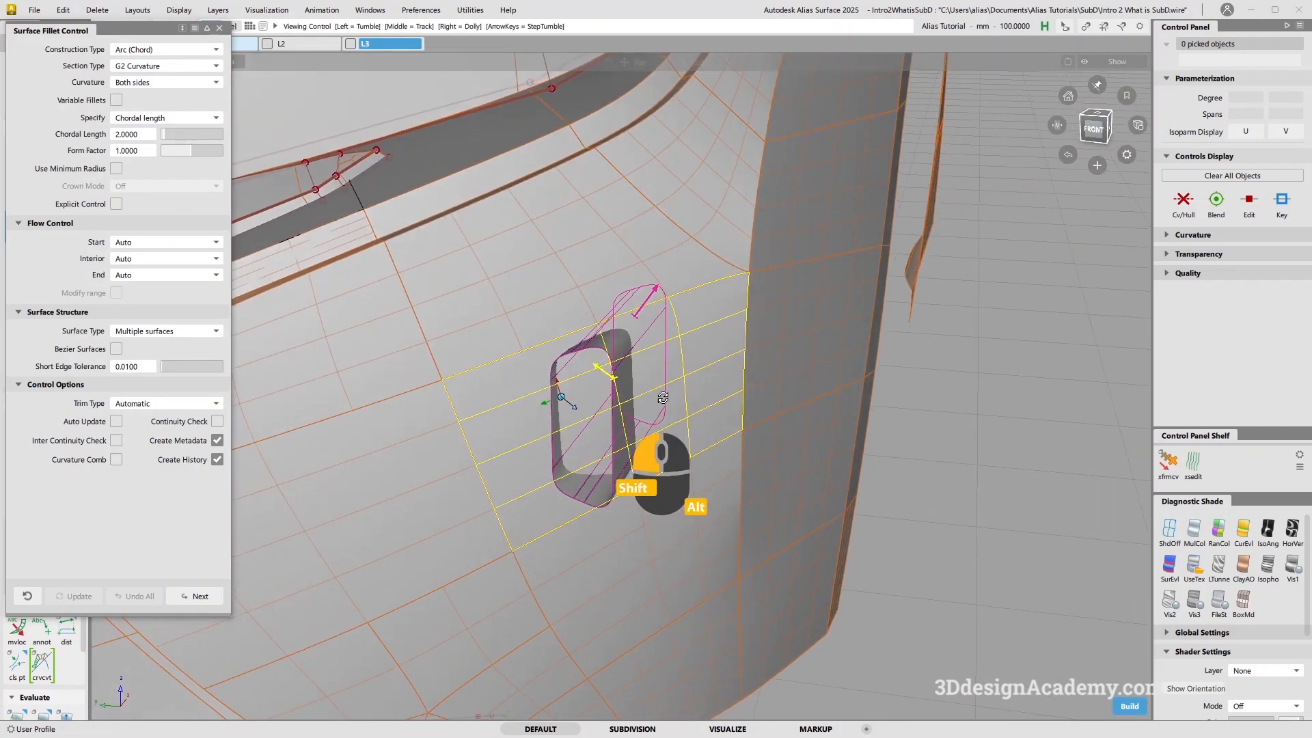
Inspect the slot fillet and flip the fillet direction on the bumper surface
left_click_drag(663, 397, 647, 434)
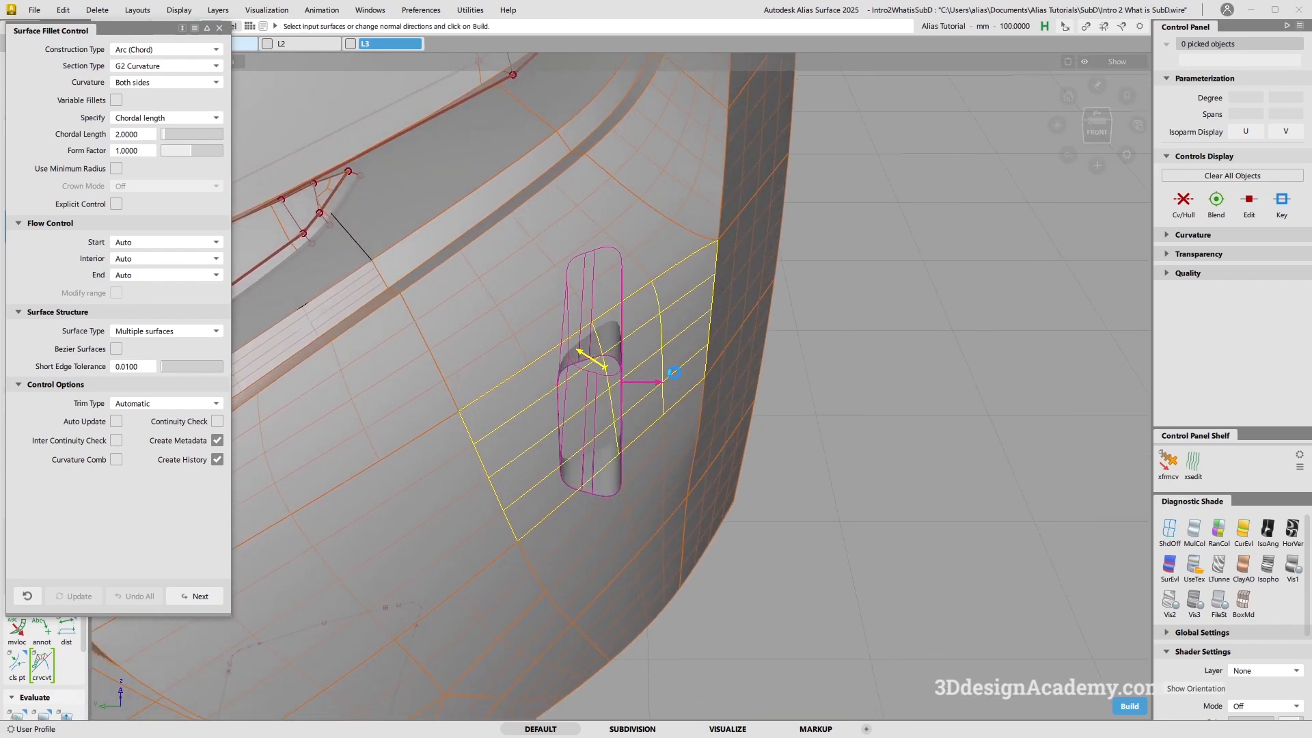
left_click(1129, 707)
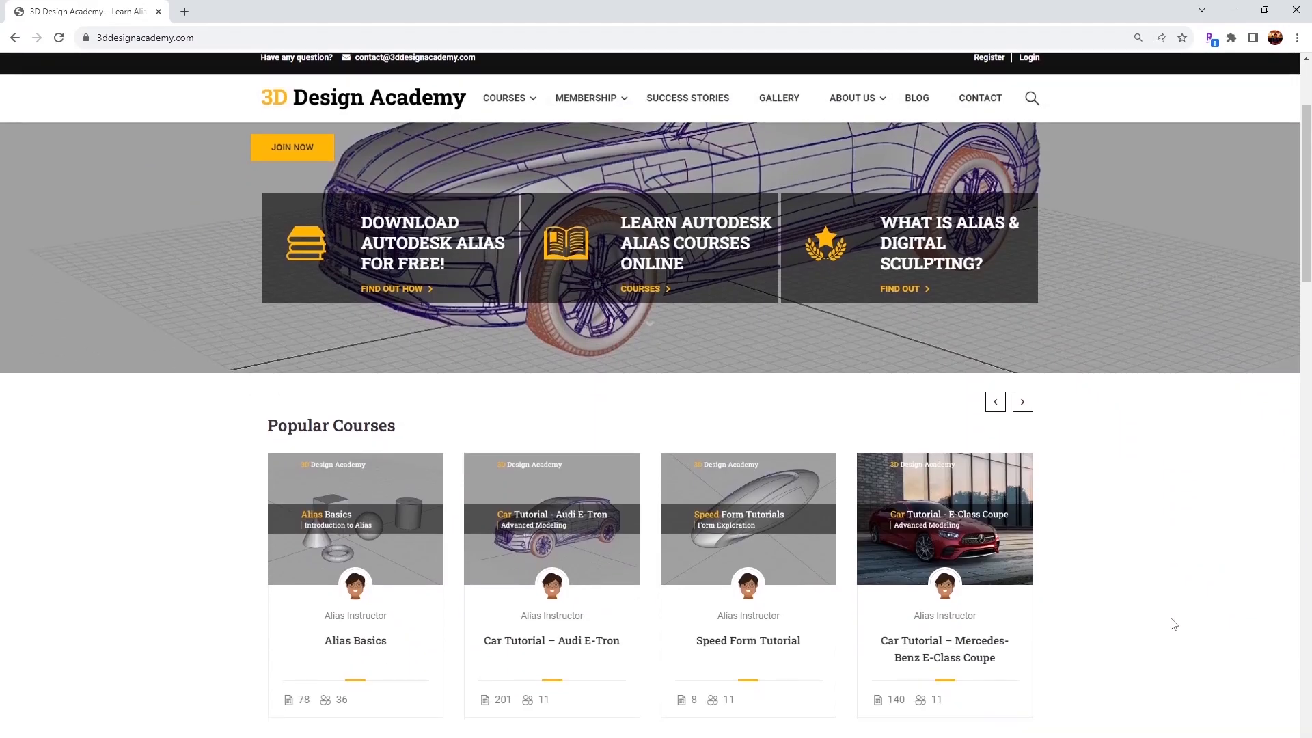
Scroll the 3D Design Academy homepage to the Lamborghini Aventador car tutorial course
scroll("down", 3)
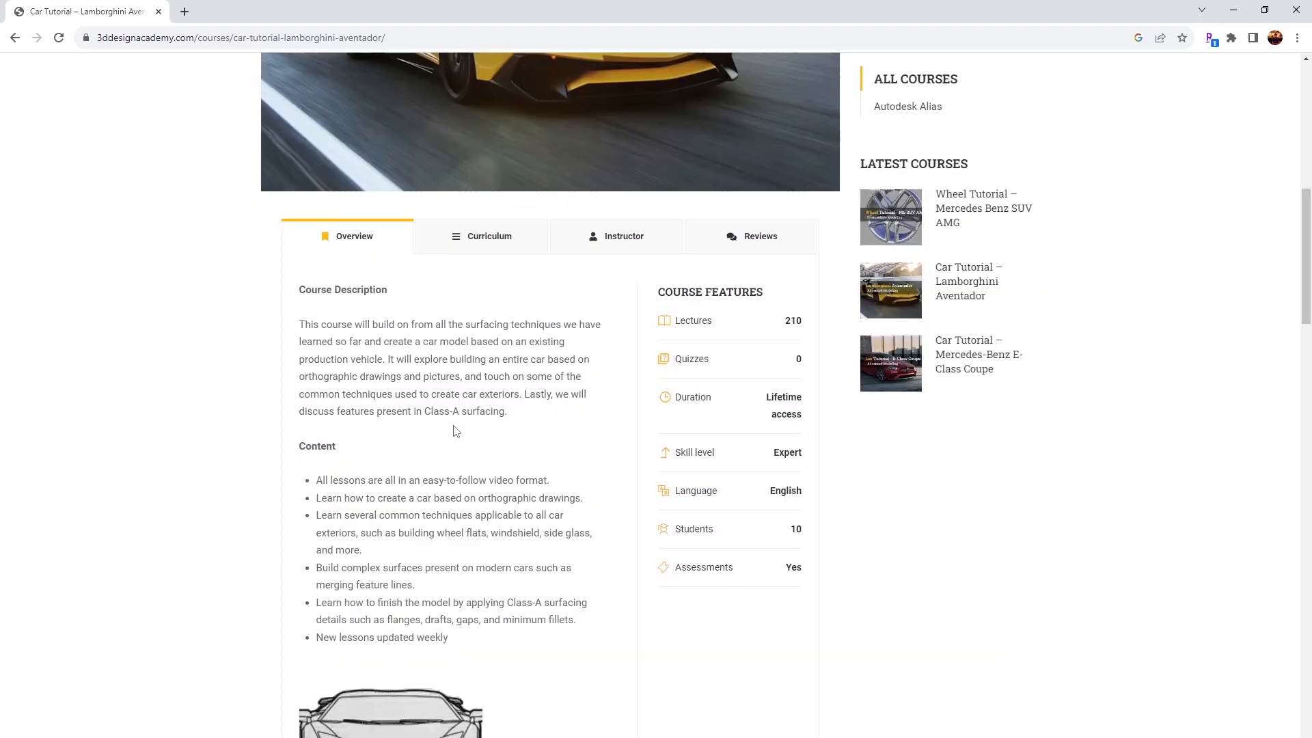
left_click(491, 235)
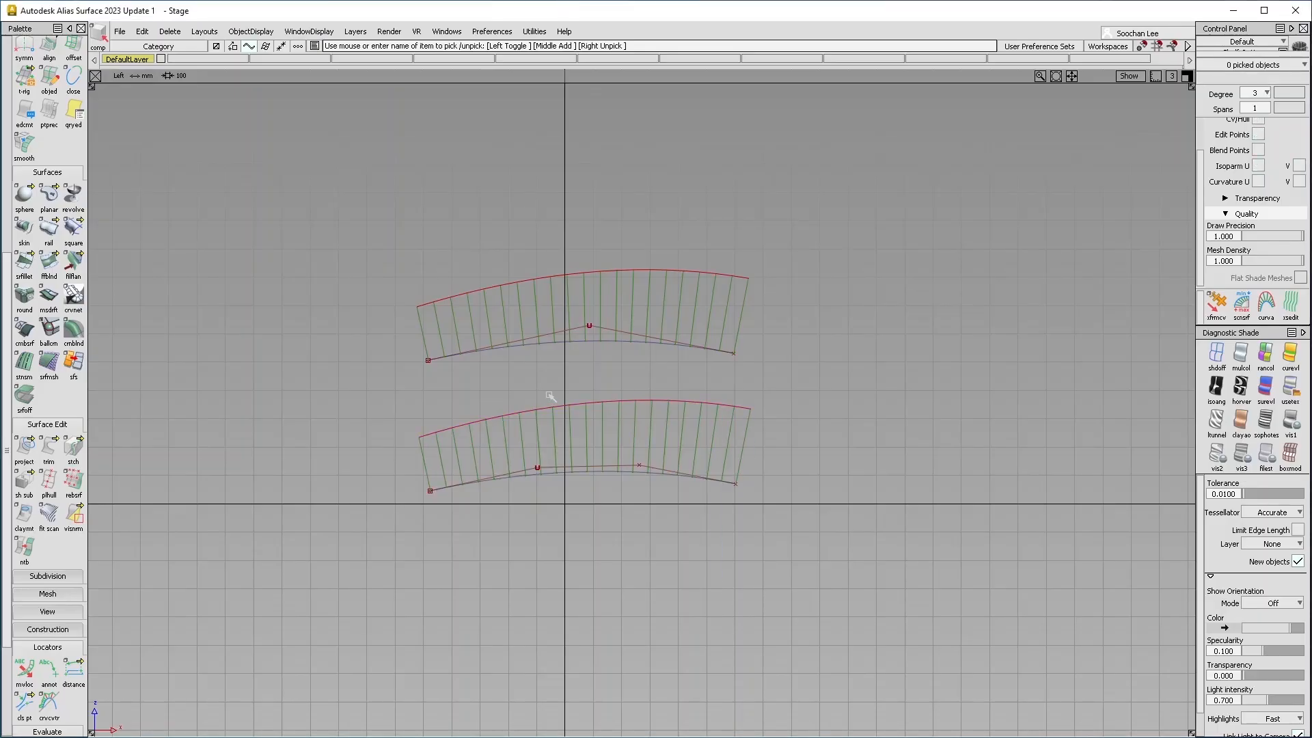
Pull a CV on the upper strip so its top edge slopes upward to the right
left_click_drag(737, 351, 766, 226)
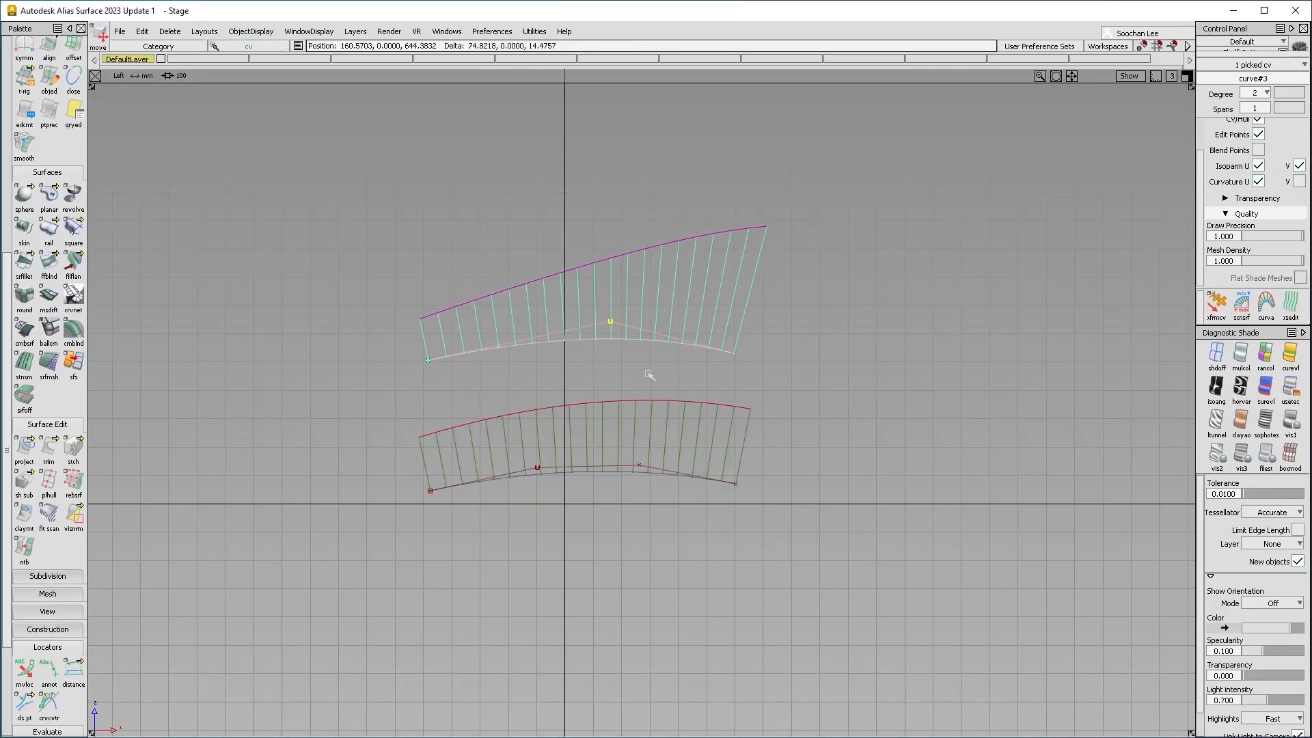